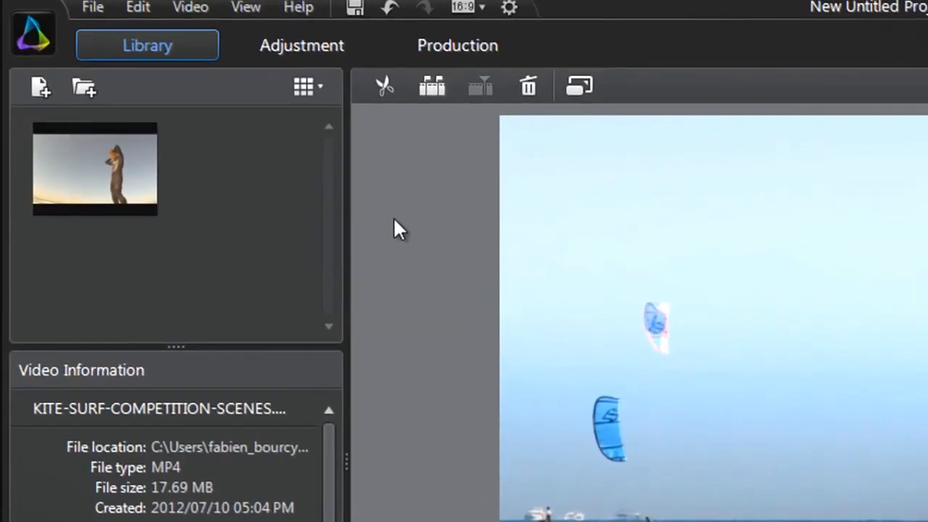
Step: Switch the kite-surf clip into the Adjustment workspace to reach the regional tools
{"action": "left_click", "coordinate": [301, 45]}
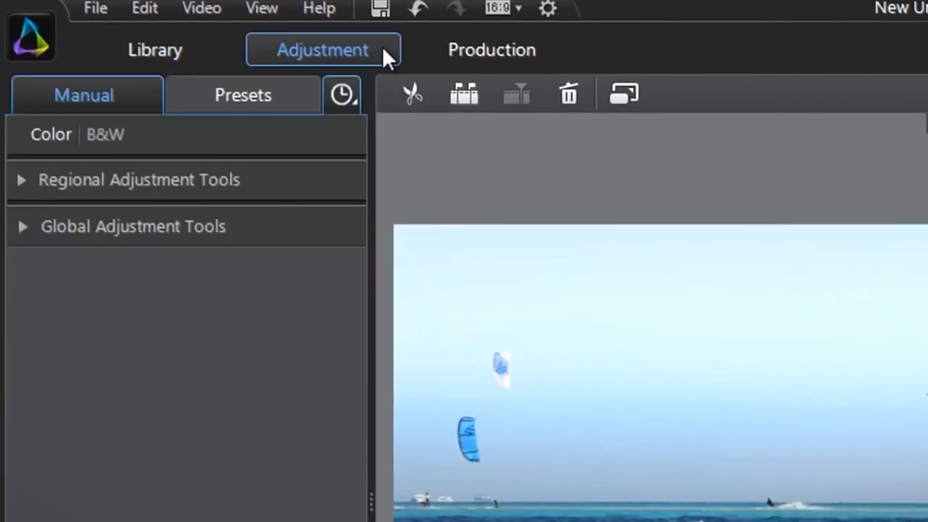
{"action": "mouse_move", "coordinate": [290, 180]}
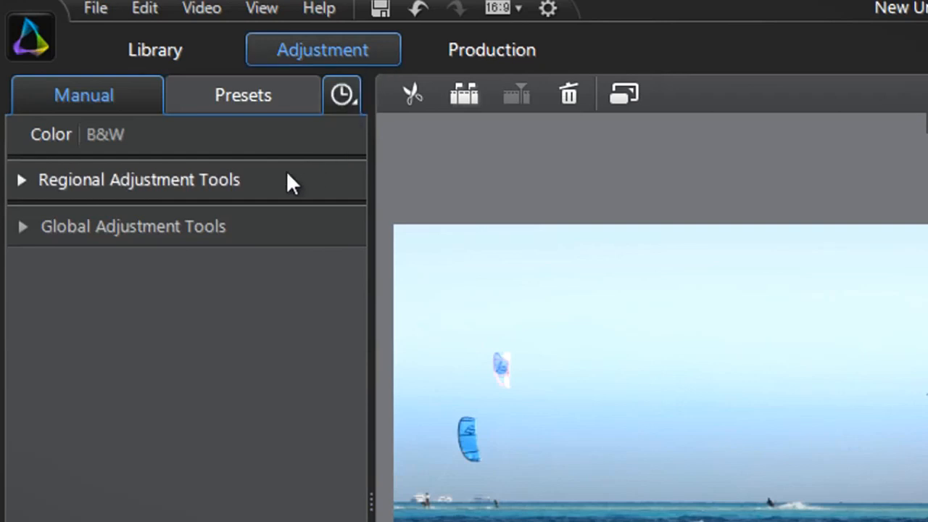
{"action": "mouse_move", "coordinate": [293, 236]}
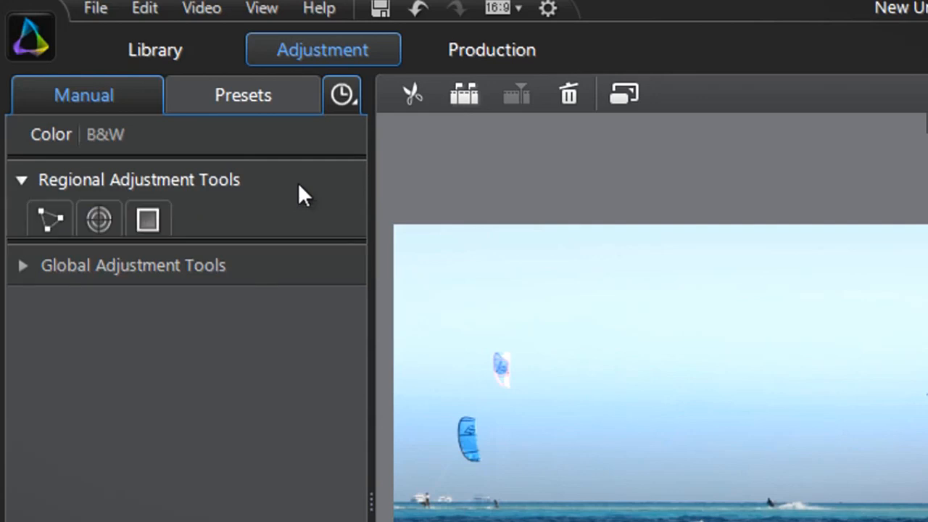
{"action": "mouse_move", "coordinate": [49, 219]}
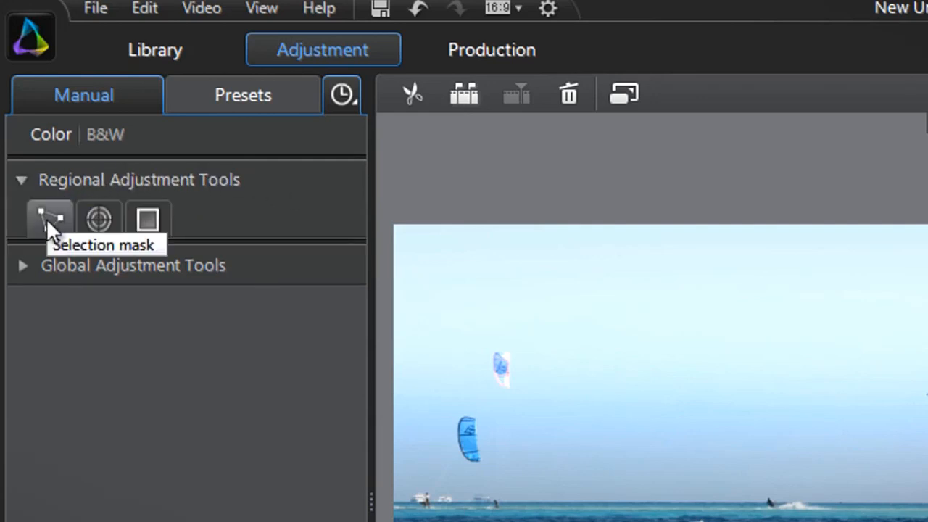
{"action": "mouse_move", "coordinate": [99, 220]}
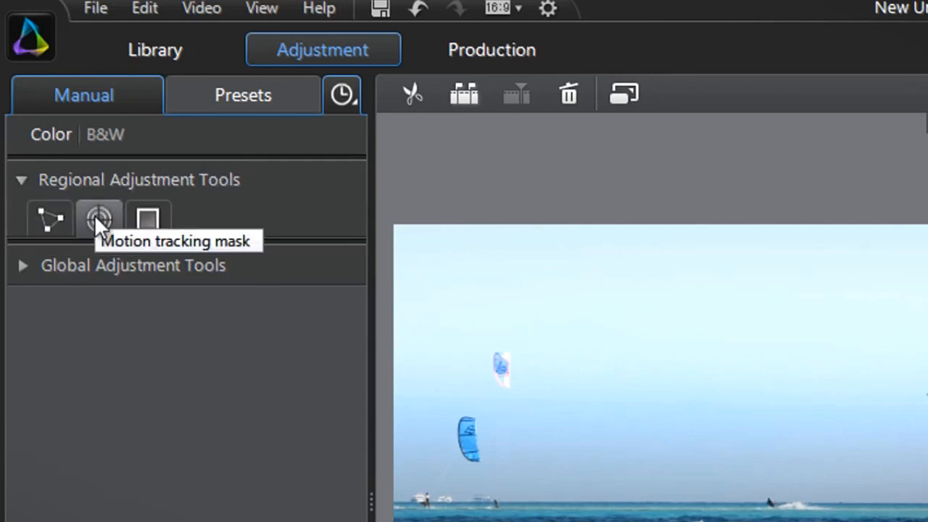
{"action": "mouse_move", "coordinate": [148, 218]}
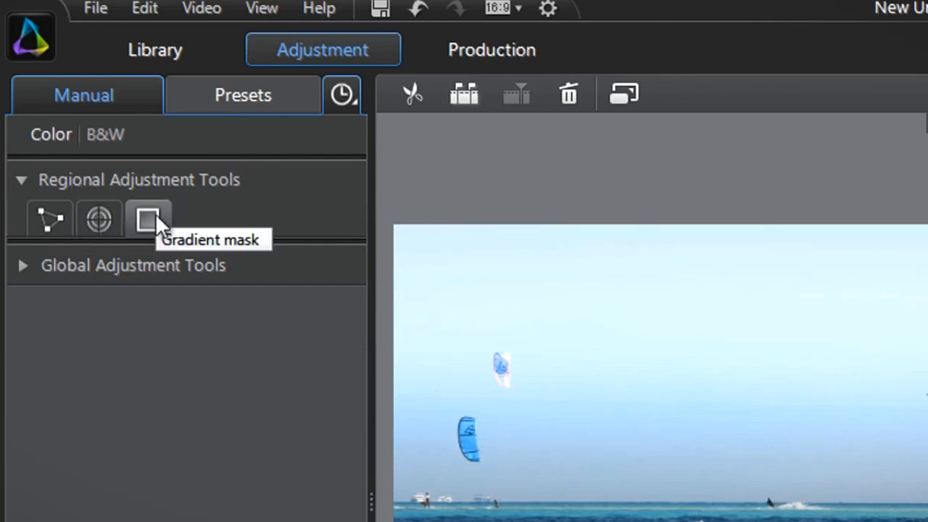
Step: Drag a new gradient mask from the top of the sky toward the horizon
{"action": "left_click", "coordinate": [148, 219]}
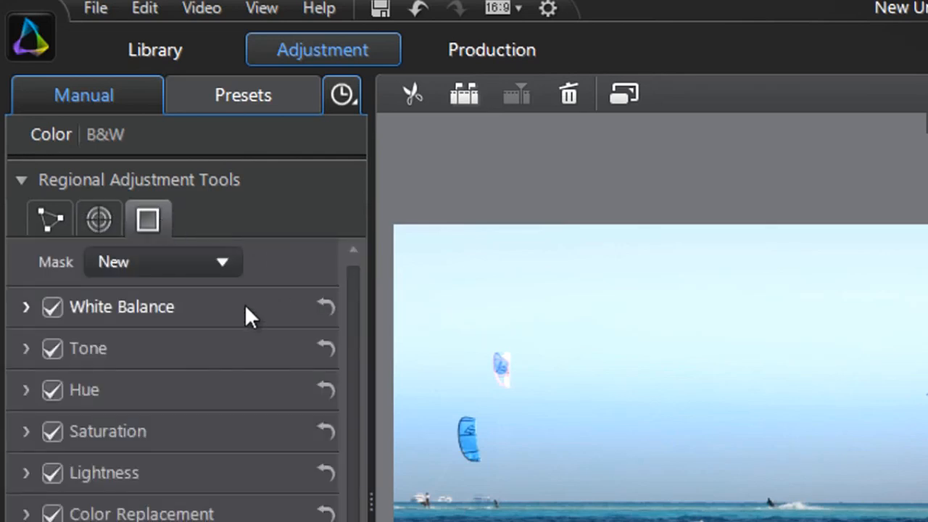
{"action": "mouse_move", "coordinate": [230, 364]}
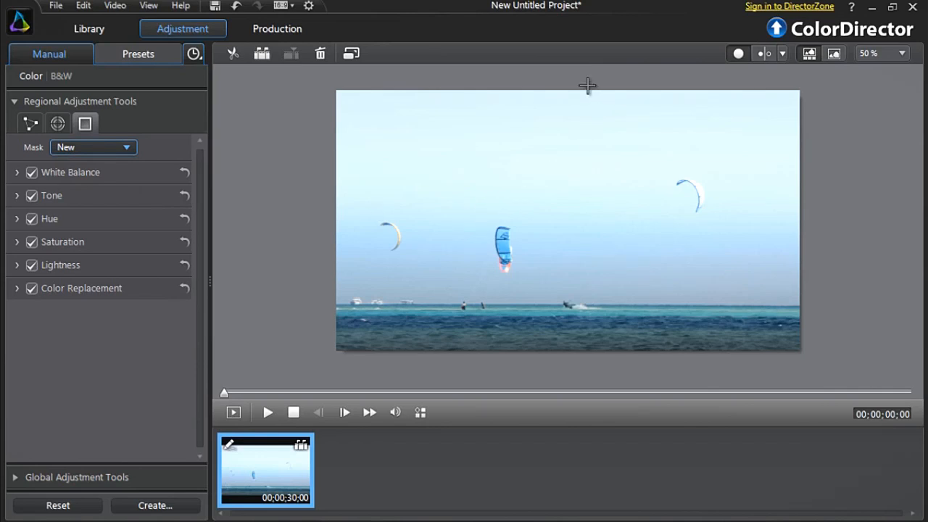
{"action": "left_click_drag", "start_coordinate": [587, 87], "coordinate": [587, 294]}
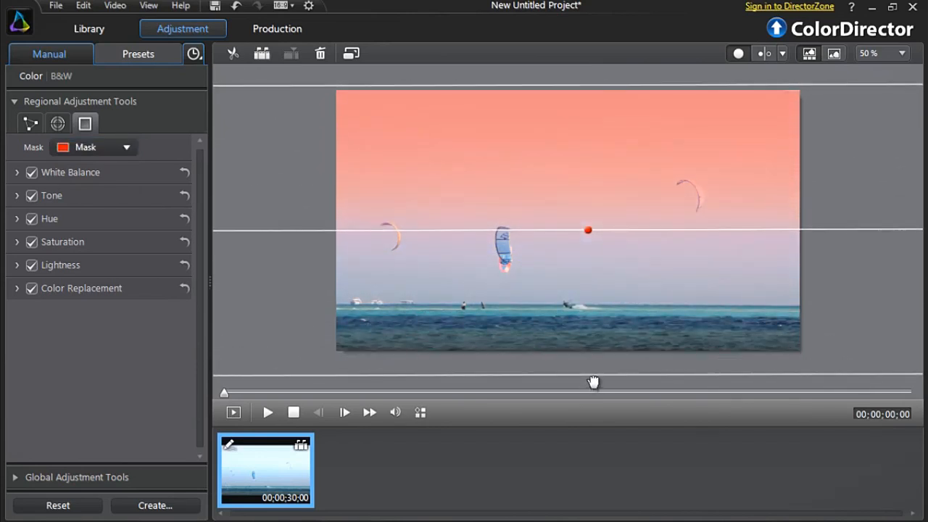
{"action": "mouse_move", "coordinate": [645, 174]}
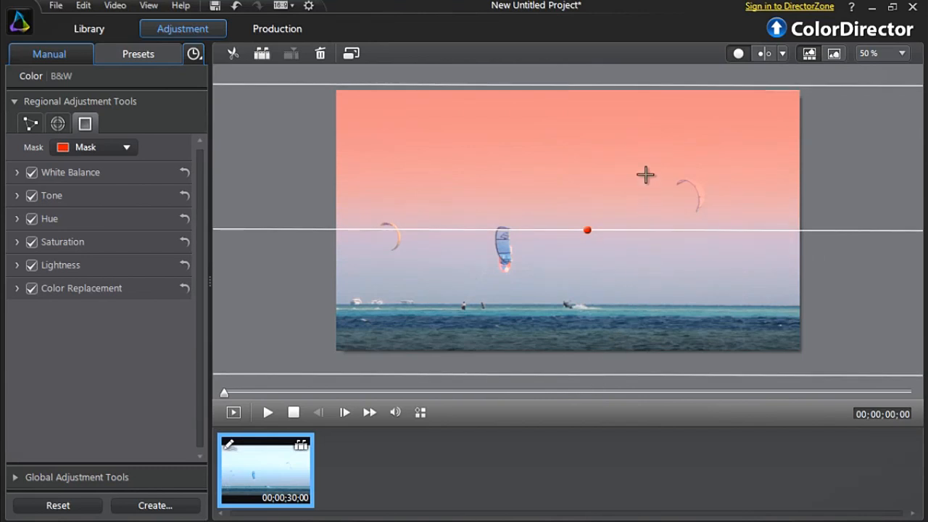
{"action": "mouse_move", "coordinate": [616, 95]}
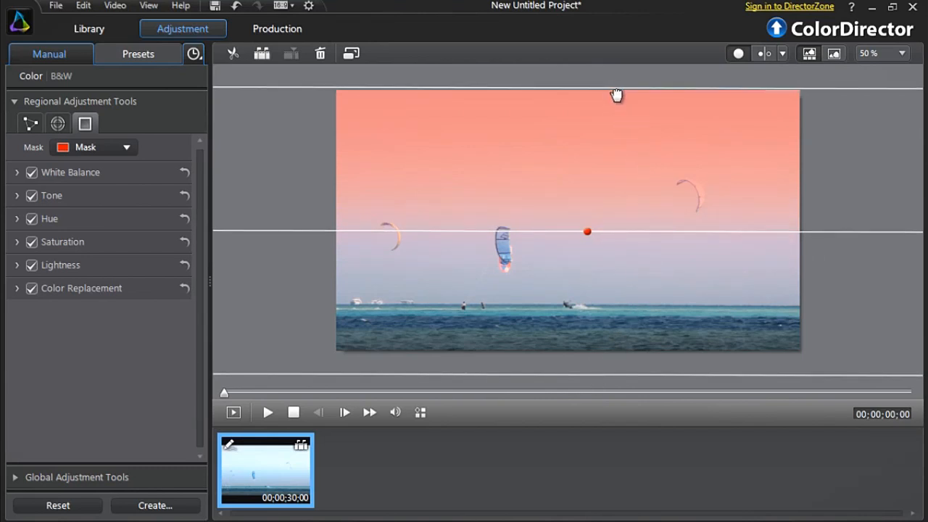
{"action": "mouse_move", "coordinate": [631, 382]}
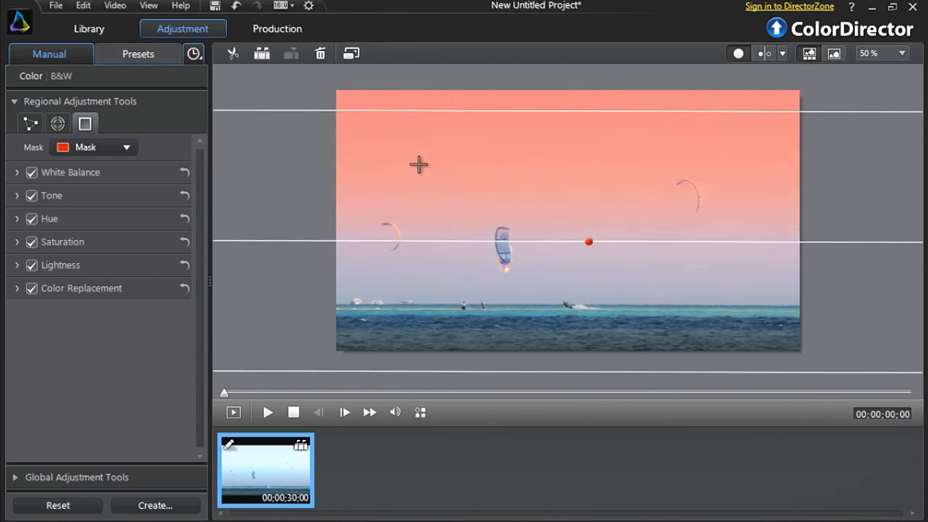
{"action": "mouse_move", "coordinate": [351, 53]}
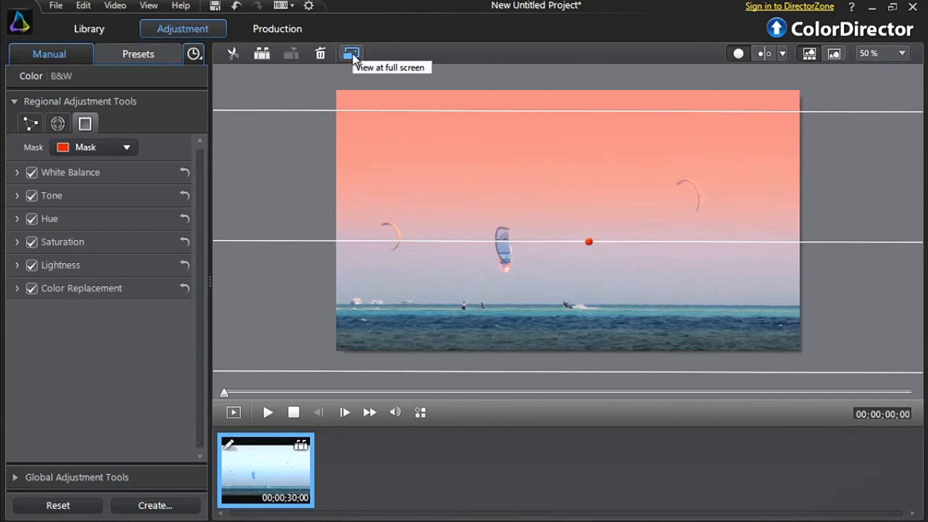
{"action": "left_click", "coordinate": [351, 54]}
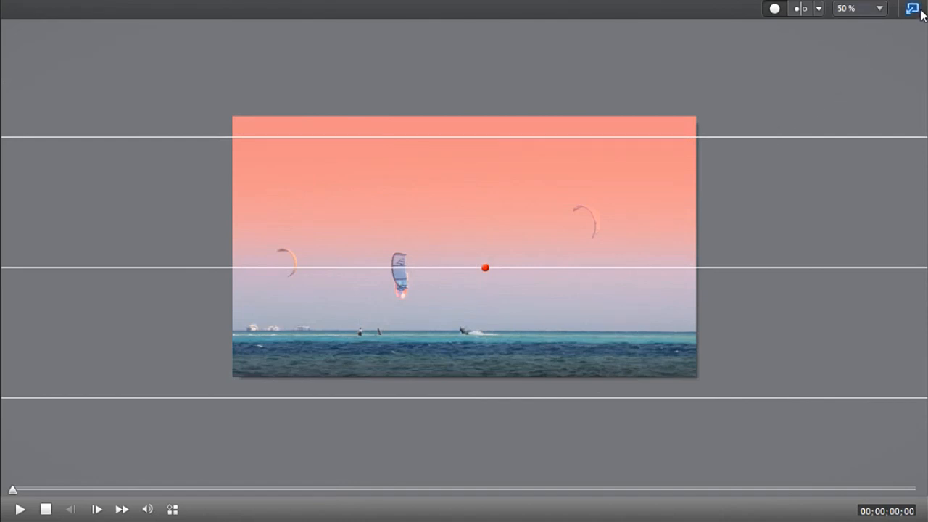
{"action": "left_click", "coordinate": [913, 8]}
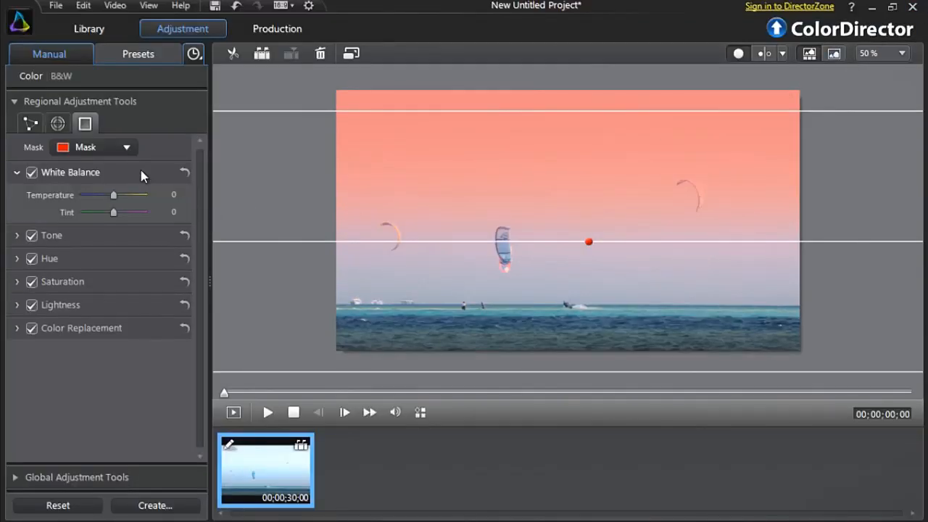
Step: Set the masked sky's Temperature -36, Tint -43, Exposure -0.38 and Vibrancy 40
{"action": "left_click_drag", "start_coordinate": [113, 194], "coordinate": [103, 194]}
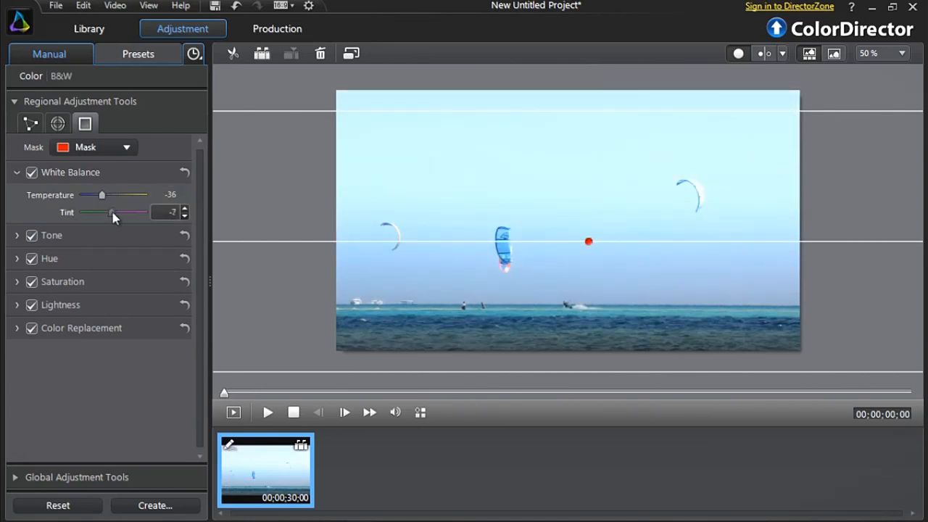
{"action": "left_click_drag", "start_coordinate": [113, 212], "coordinate": [100, 211]}
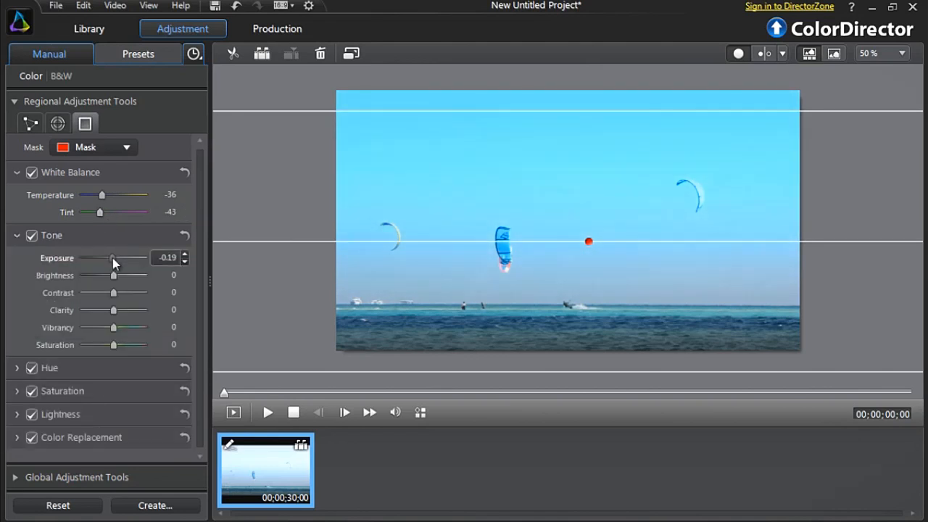
{"action": "left_click_drag", "start_coordinate": [113, 257], "coordinate": [110, 257]}
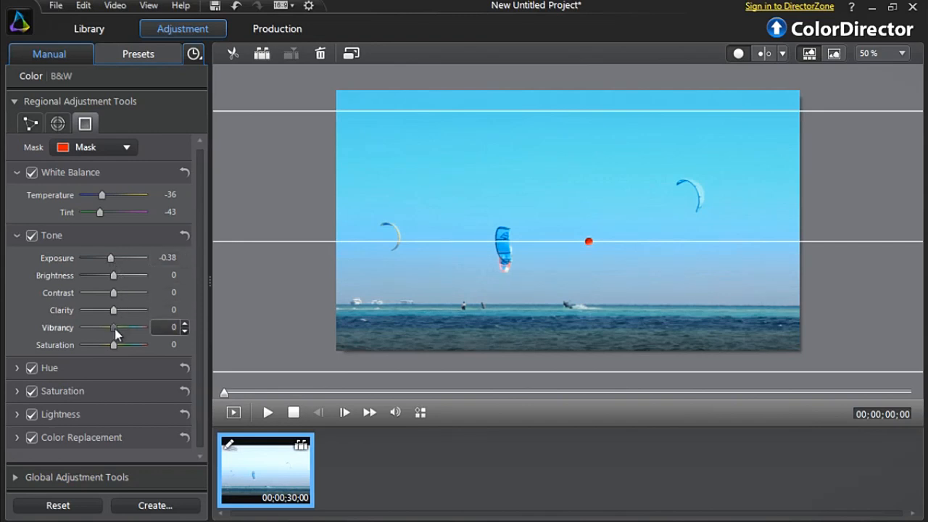
{"action": "left_click_drag", "start_coordinate": [112, 327], "coordinate": [127, 326]}
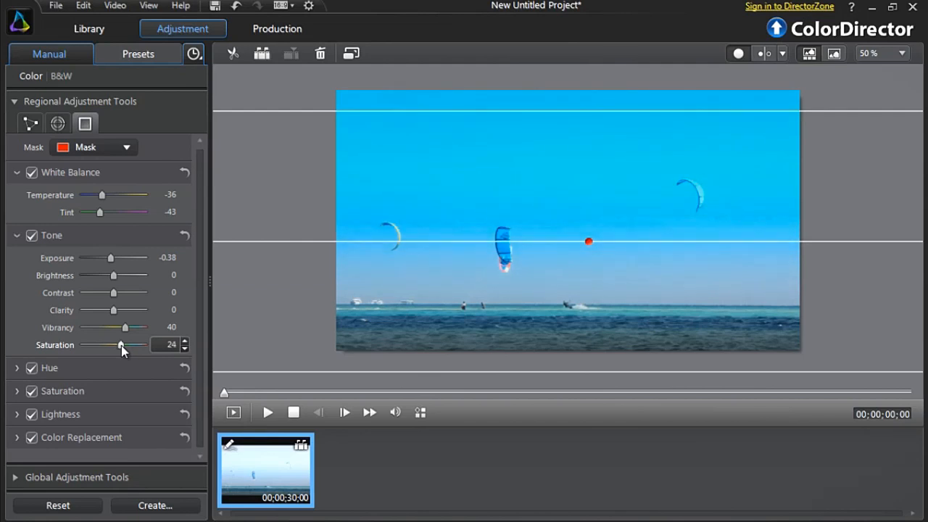
Step: Set the mask's Aqua hue to 36, Blue hue to 31 and Blue saturation to 17
{"action": "scroll", "scroll_direction": "down", "scroll_amount": 3}
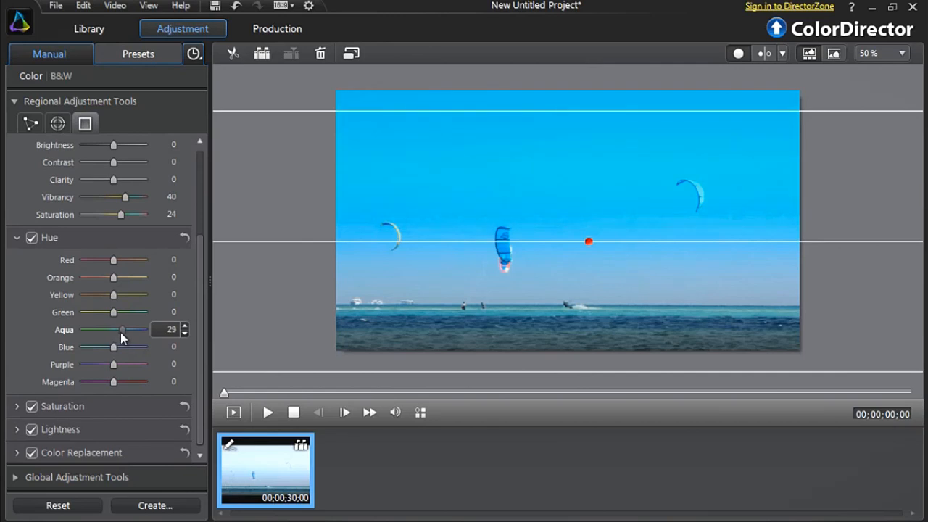
{"action": "left_click_drag", "start_coordinate": [121, 329], "coordinate": [112, 329]}
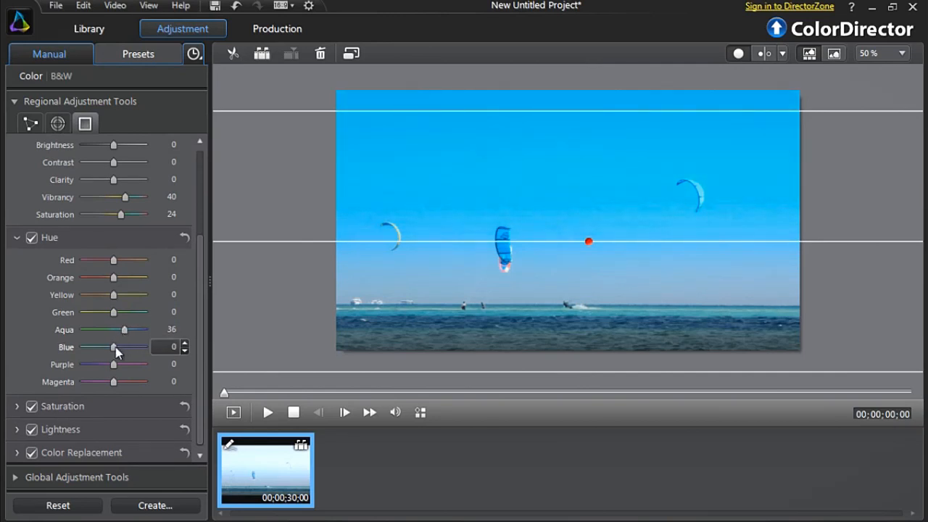
{"action": "left_click_drag", "start_coordinate": [113, 347], "coordinate": [125, 347]}
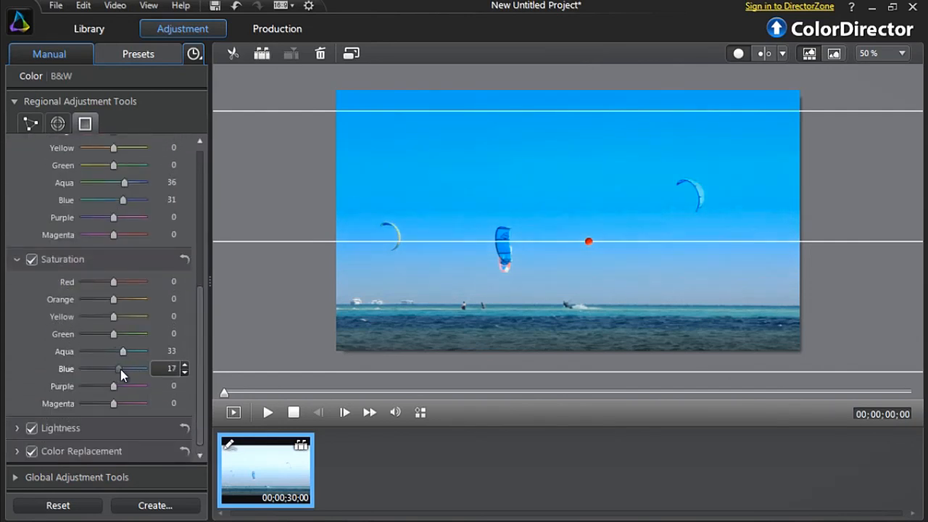
{"action": "left_click_drag", "start_coordinate": [116, 369], "coordinate": [121, 369]}
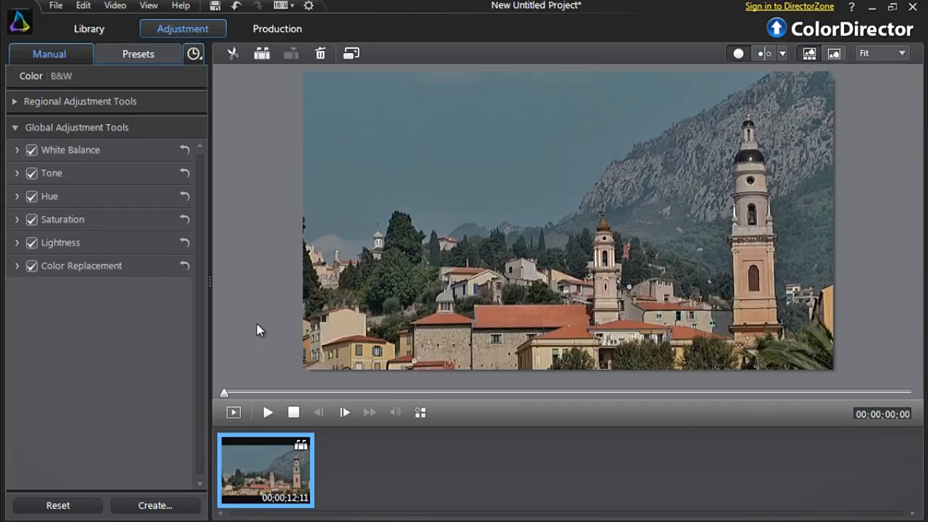
{"action": "mouse_move", "coordinate": [185, 160]}
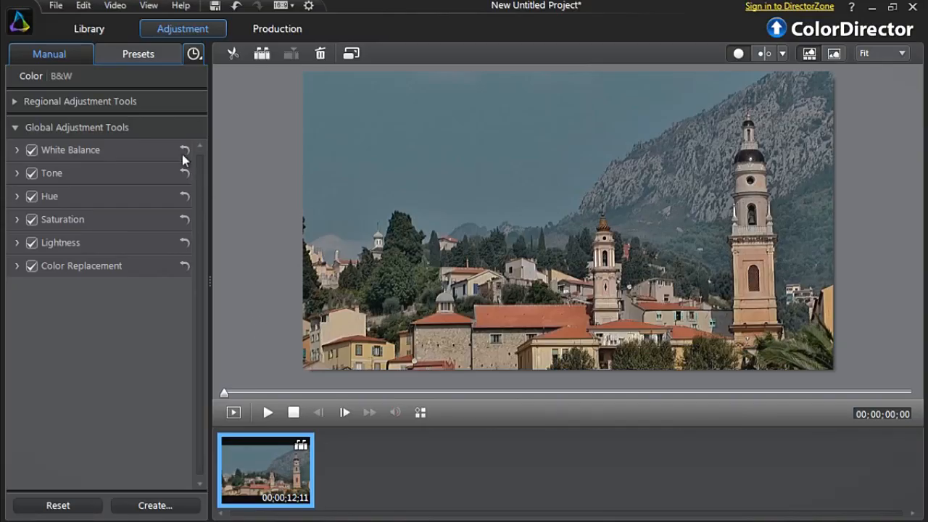
{"action": "mouse_move", "coordinate": [152, 179]}
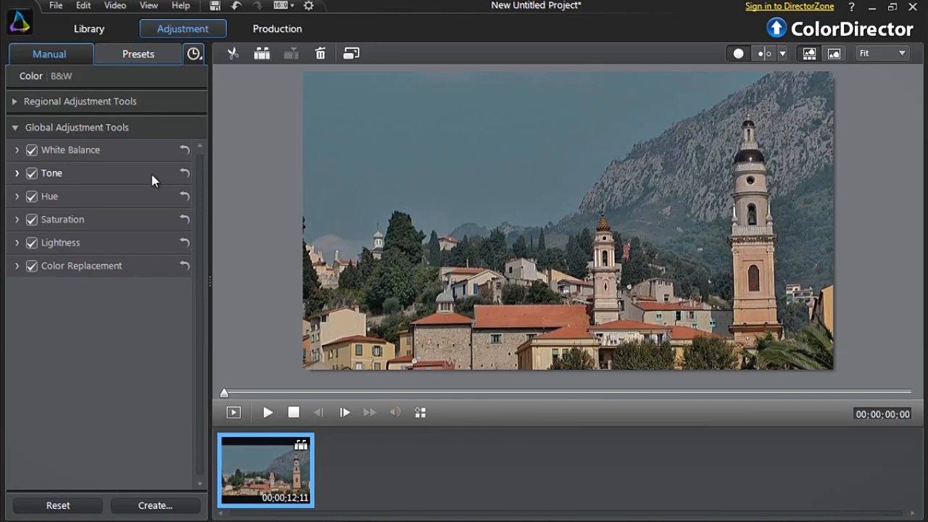
{"action": "mouse_move", "coordinate": [152, 101]}
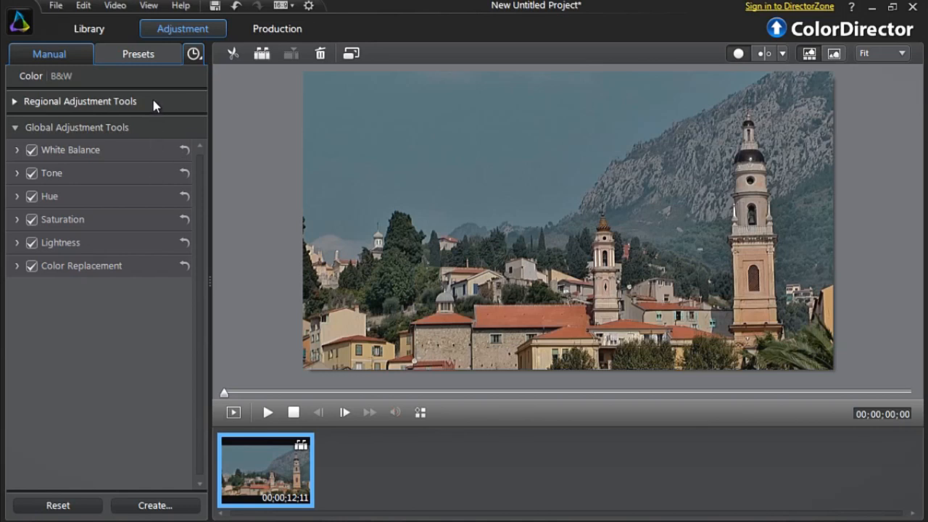
{"action": "mouse_move", "coordinate": [161, 129]}
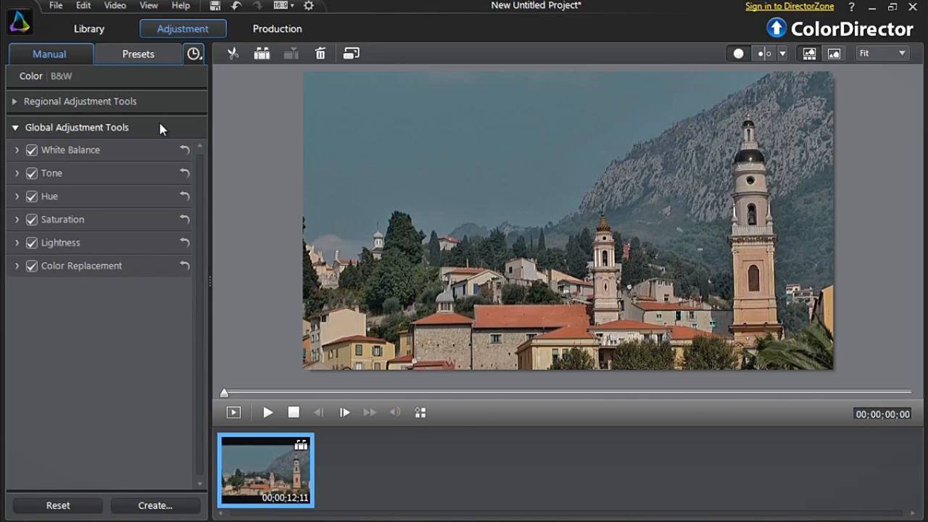
{"action": "mouse_move", "coordinate": [186, 150]}
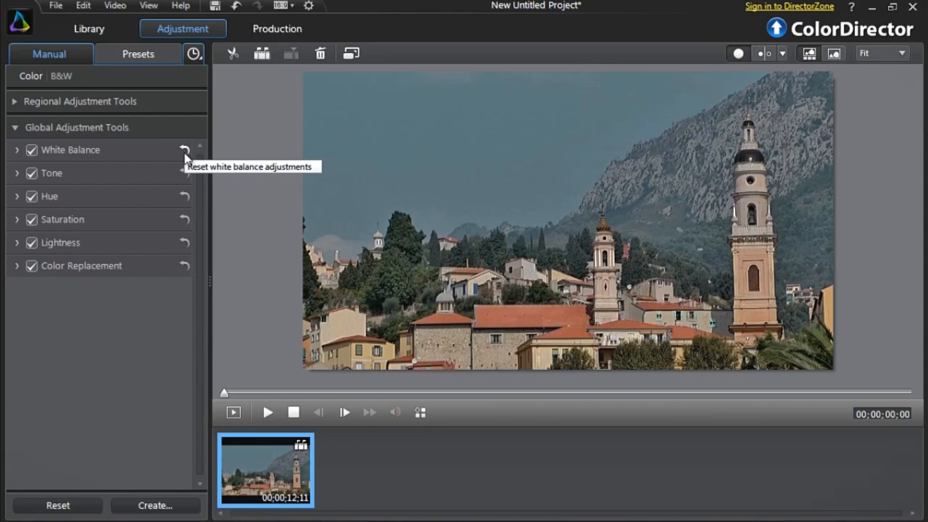
{"action": "mouse_move", "coordinate": [158, 175]}
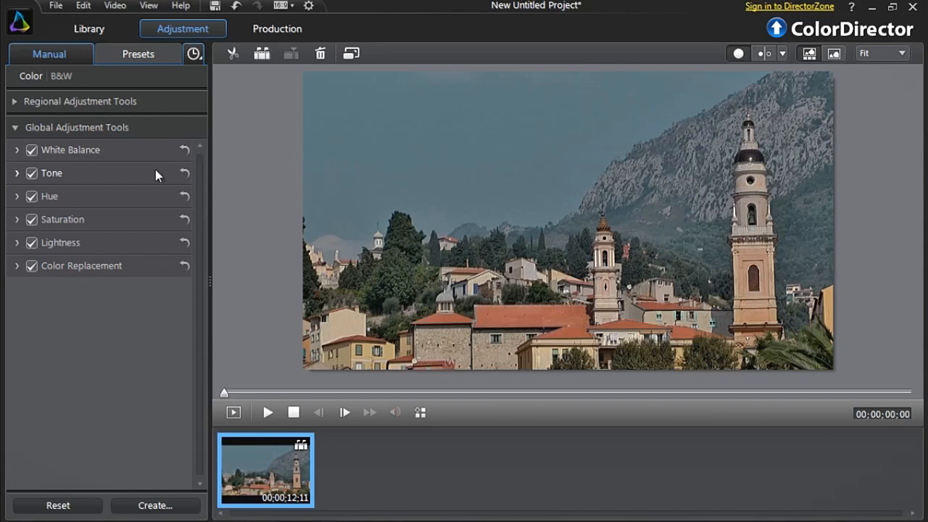
Step: Set the town clip's Tone to Exposure 0.57, Brightest 43, Vibrancy 7, Saturation 17
{"action": "left_click", "coordinate": [17, 173]}
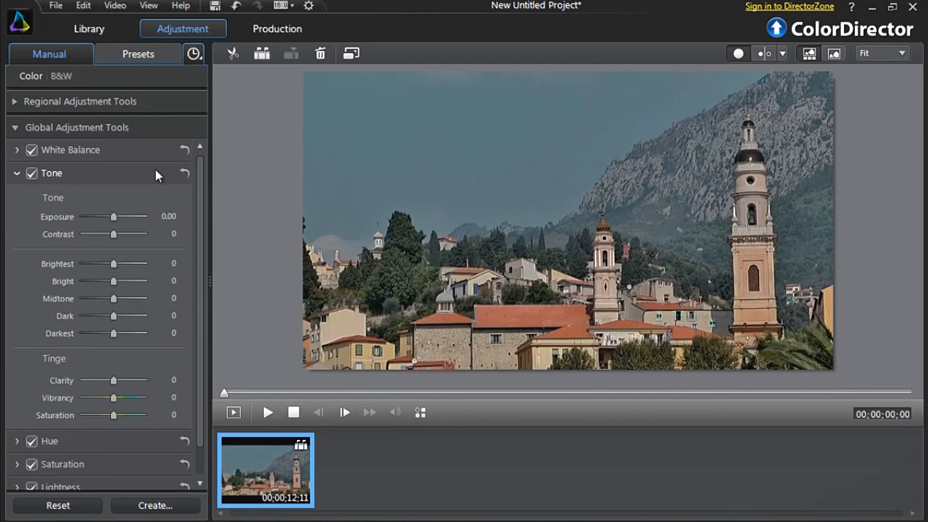
{"action": "left_click_drag", "start_coordinate": [111, 216], "coordinate": [115, 216]}
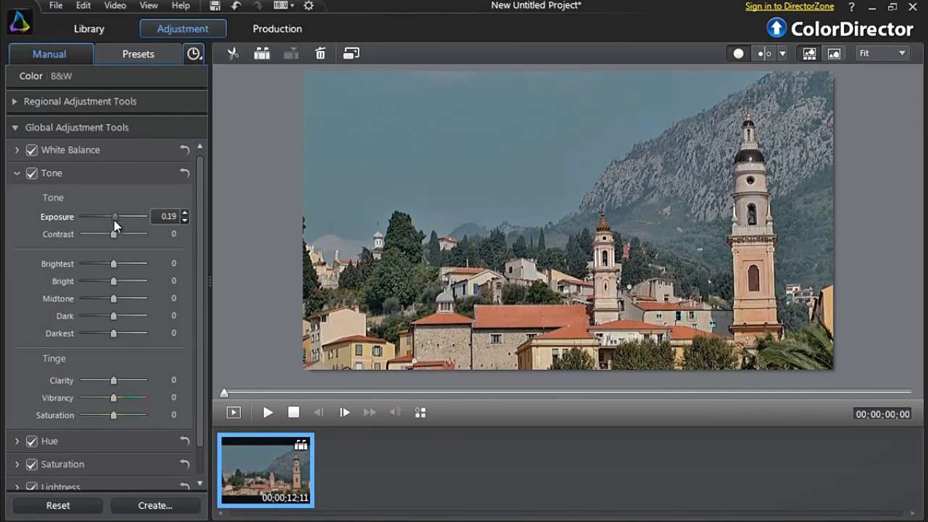
{"action": "left_click_drag", "start_coordinate": [115, 217], "coordinate": [130, 217]}
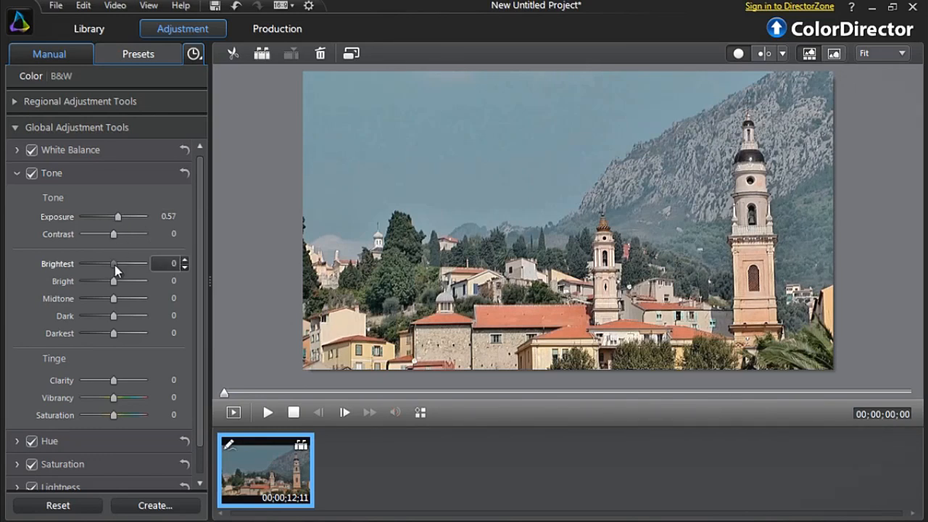
{"action": "left_click_drag", "start_coordinate": [114, 263], "coordinate": [129, 263]}
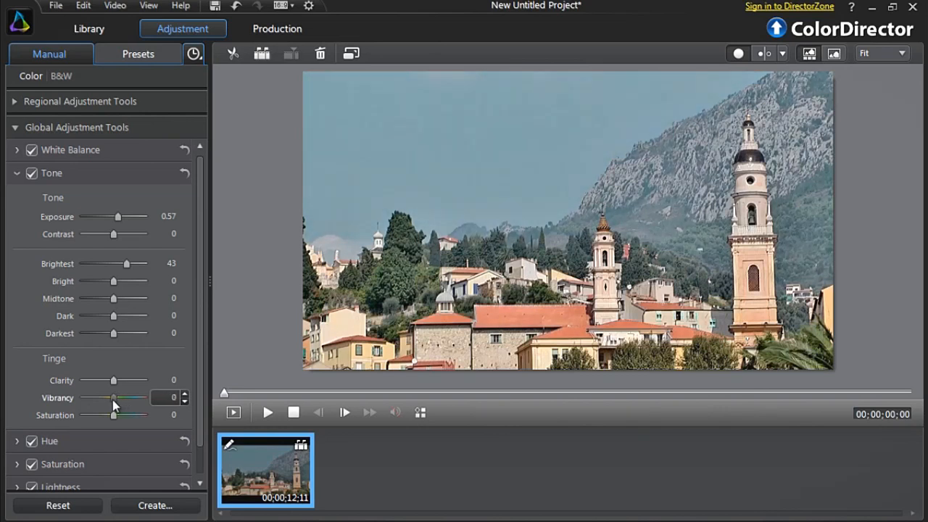
{"action": "left_click_drag", "start_coordinate": [114, 397], "coordinate": [116, 398]}
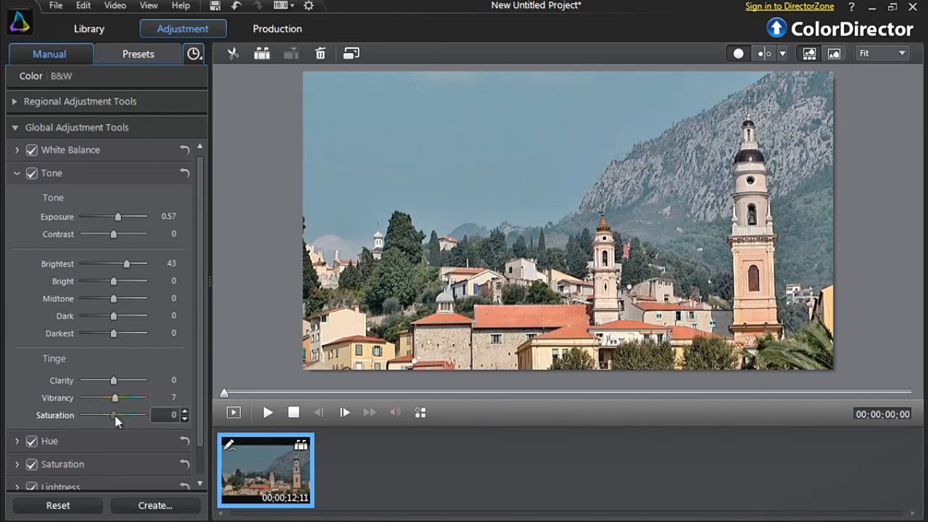
{"action": "left_click_drag", "start_coordinate": [113, 415], "coordinate": [120, 415]}
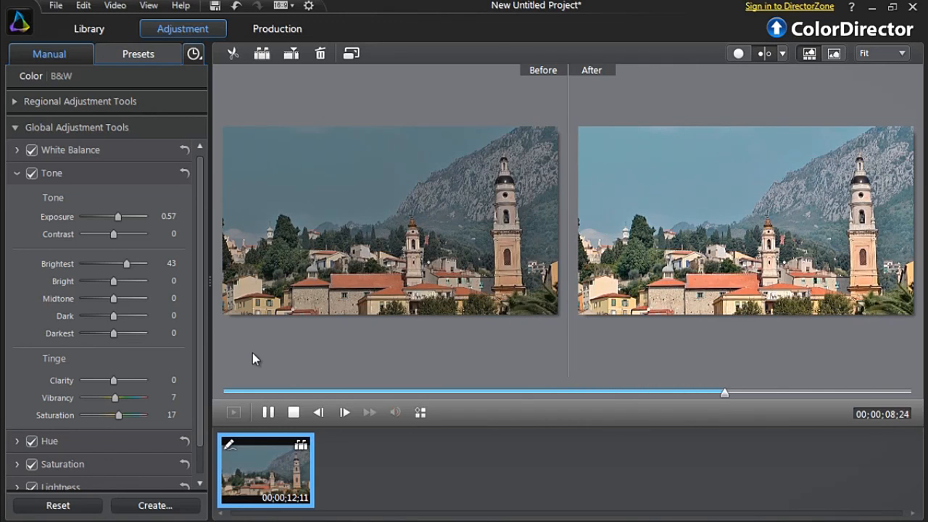
{"action": "left_click", "coordinate": [89, 28]}
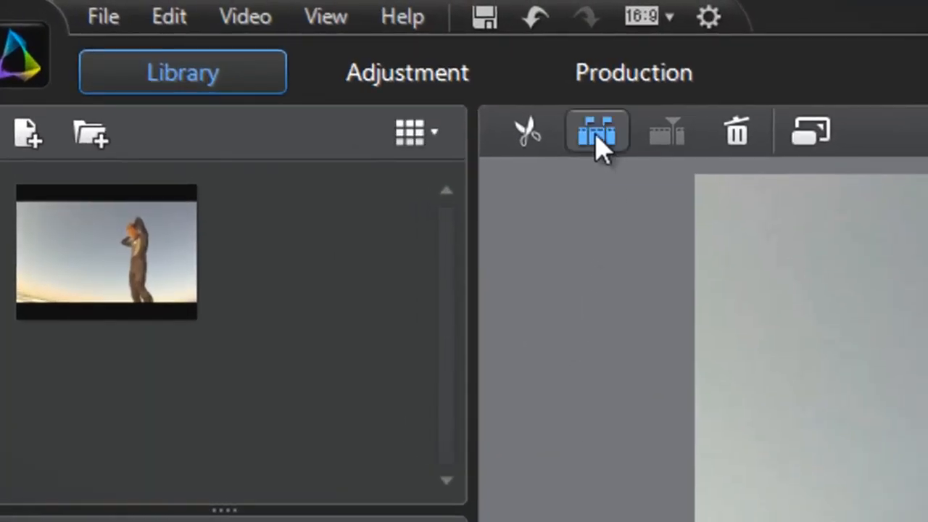
Step: Run Scene Detection on the kite-surf clip at sensitivity 92 and accept the scenes
{"action": "left_click", "coordinate": [595, 132]}
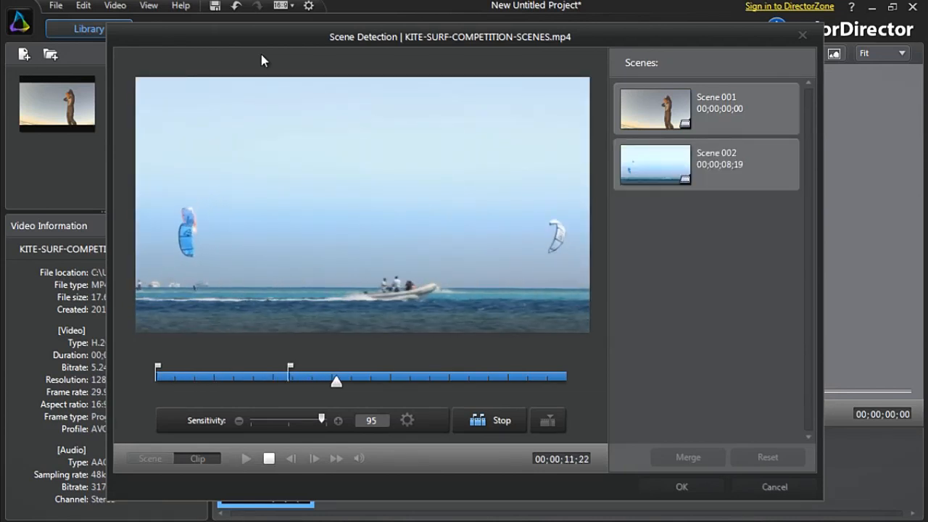
{"action": "left_click_drag", "start_coordinate": [336, 382], "coordinate": [403, 382]}
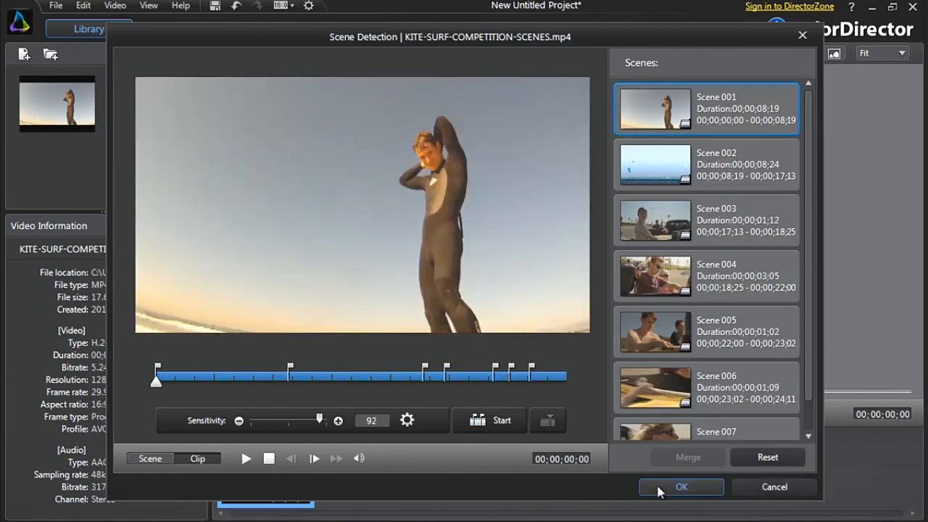
{"action": "left_click", "coordinate": [680, 487]}
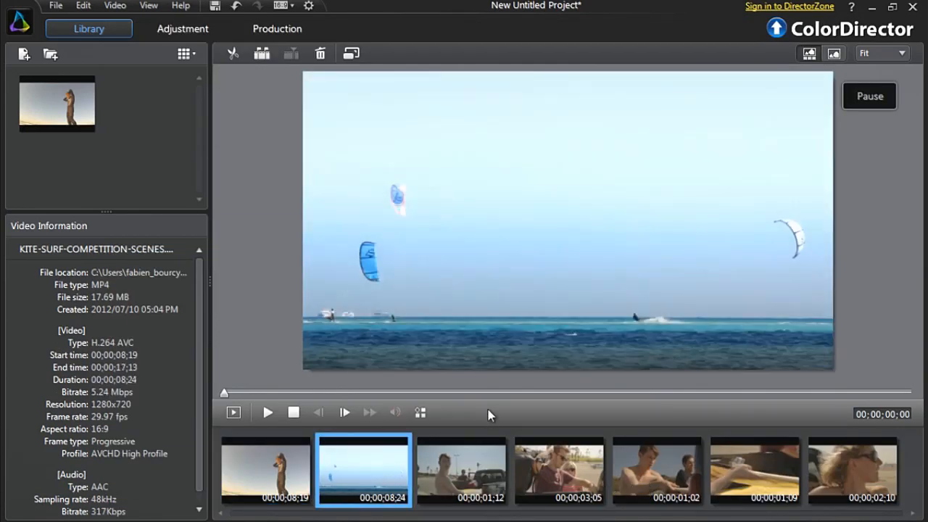
{"action": "left_click", "coordinate": [869, 96]}
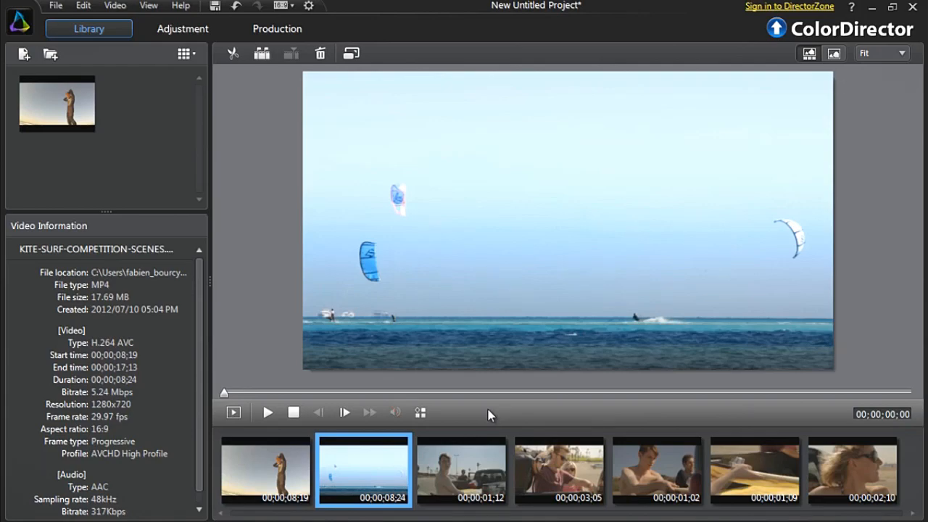